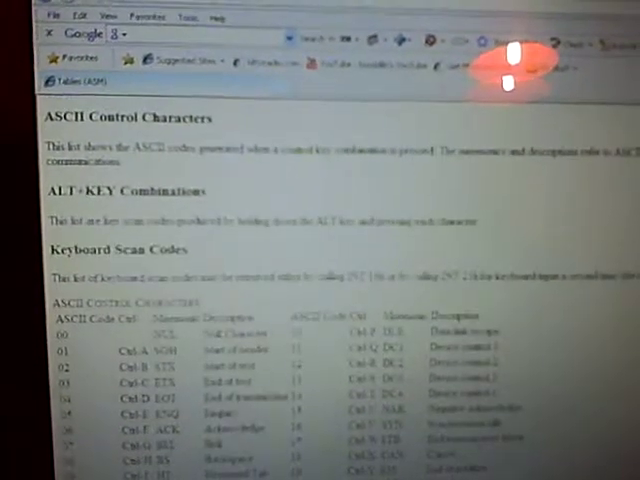
Step: Follow the Download MASM link to the Assembler Downloads (MASM + source) page
scroll(down, 3)
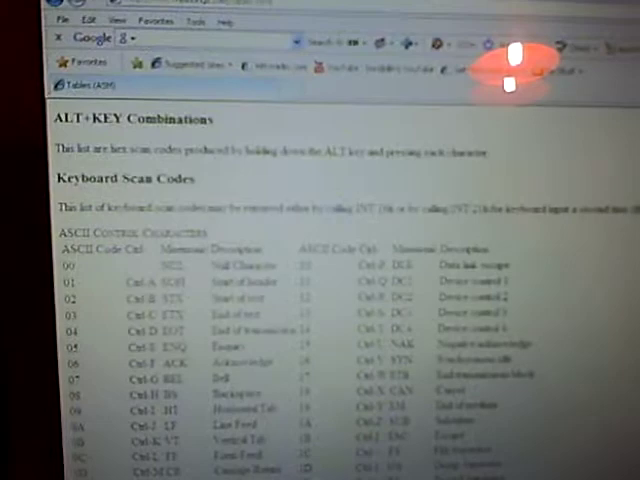
scroll(down, 3)
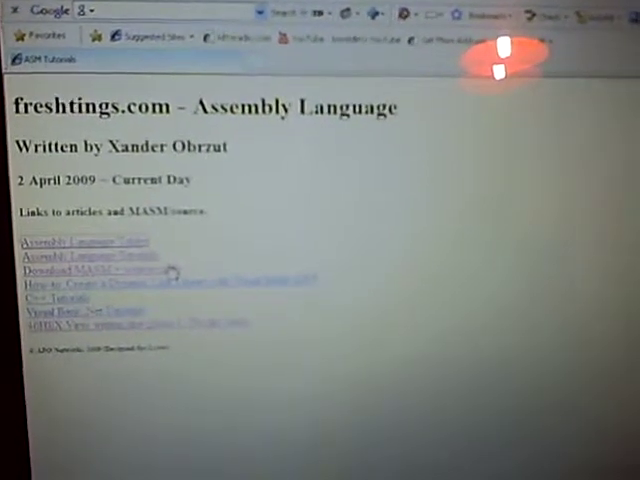
click(96, 272)
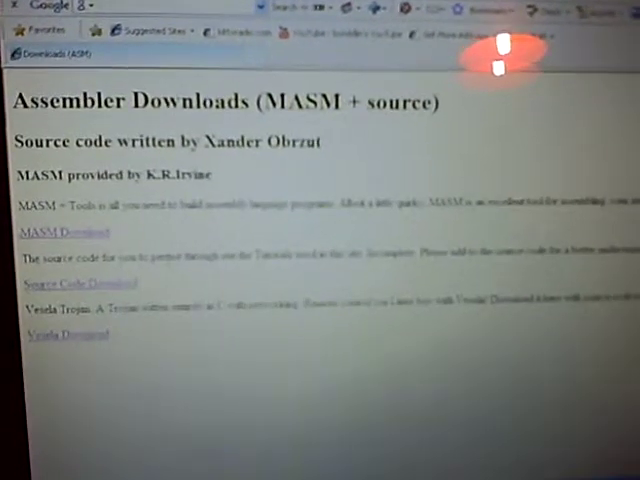